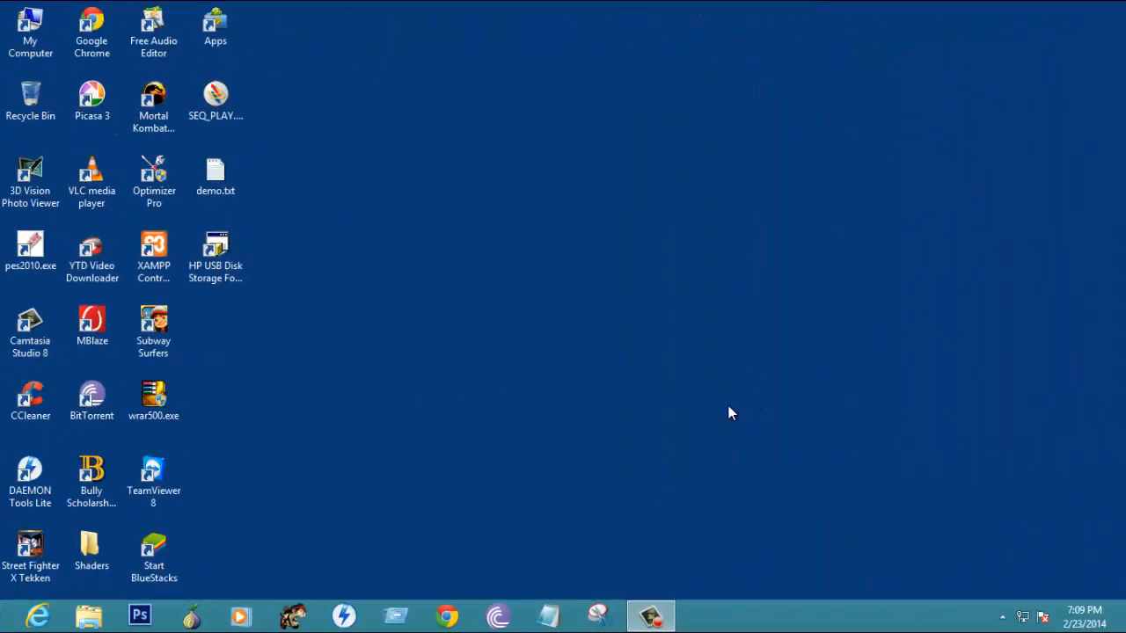
mouse_move(715, 431)
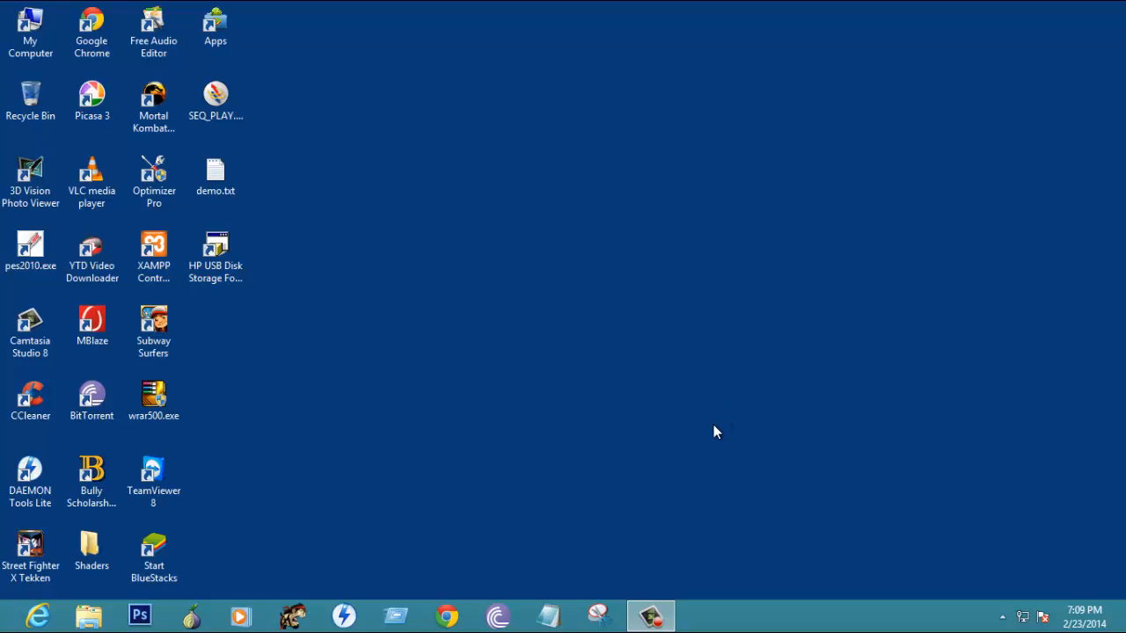
mouse_move(680, 423)
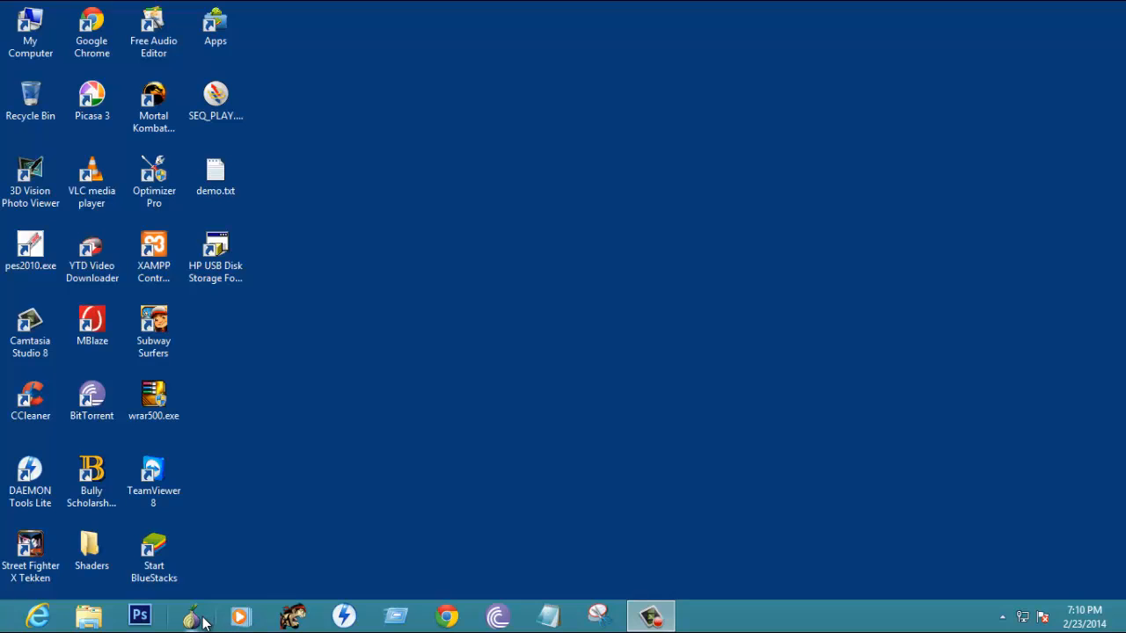
Launch Vidalia from the taskbar onion icon, connect to Tor, and dismiss the Tor update notice
left_click(190, 615)
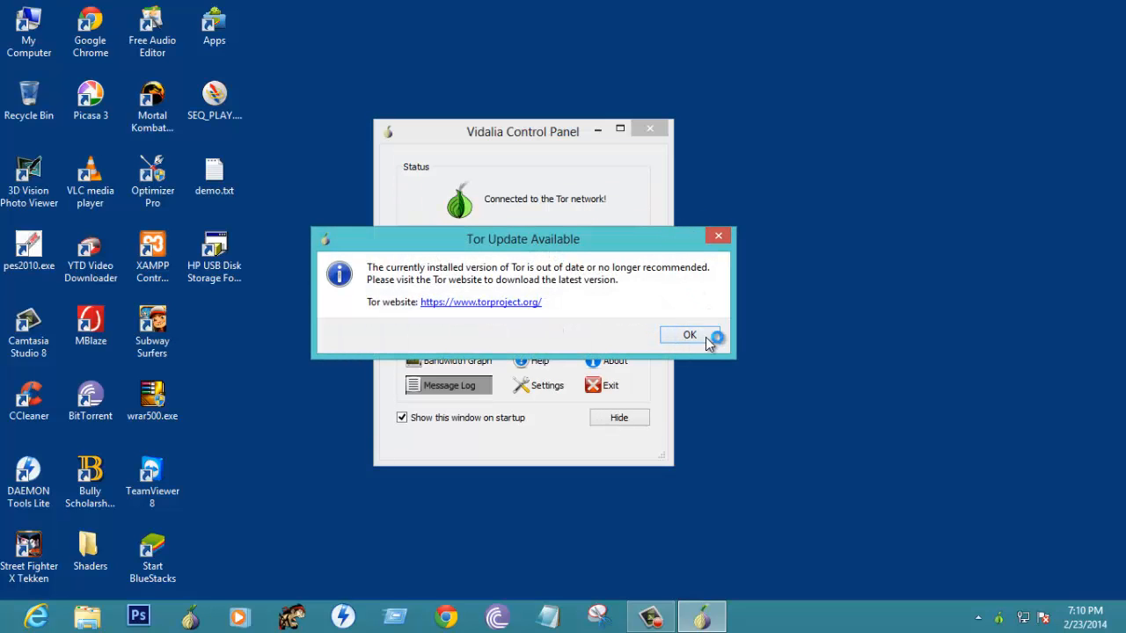
left_click(690, 335)
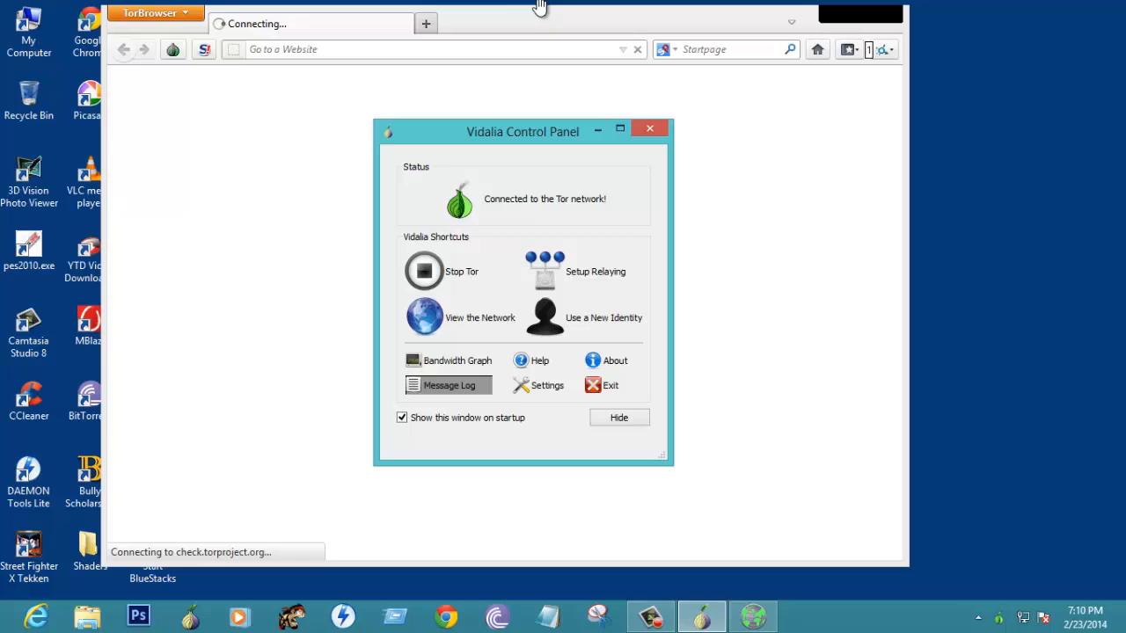
Bring Tor Browser forward to view the check.torproject.org confirmation page
left_click(619, 417)
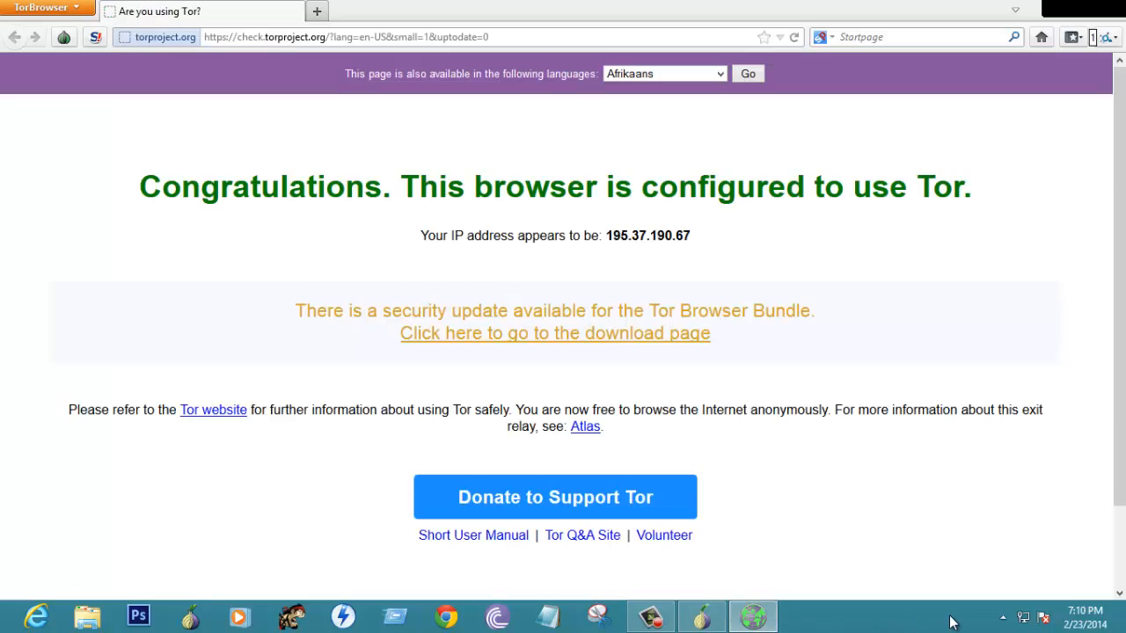
mouse_move(1081, 13)
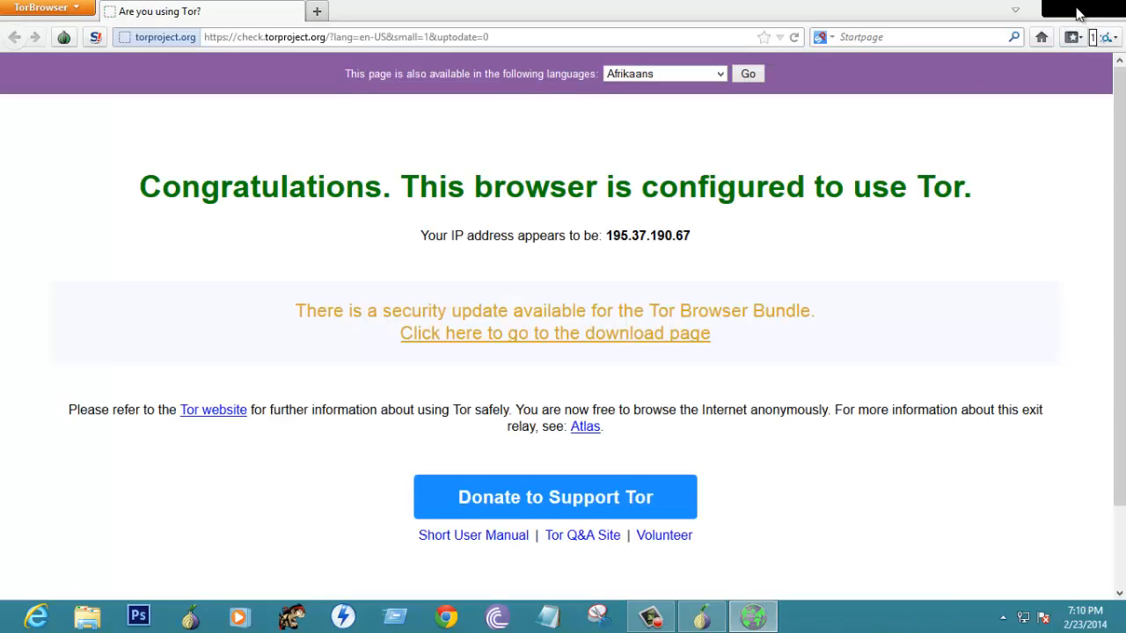
mouse_move(373, 199)
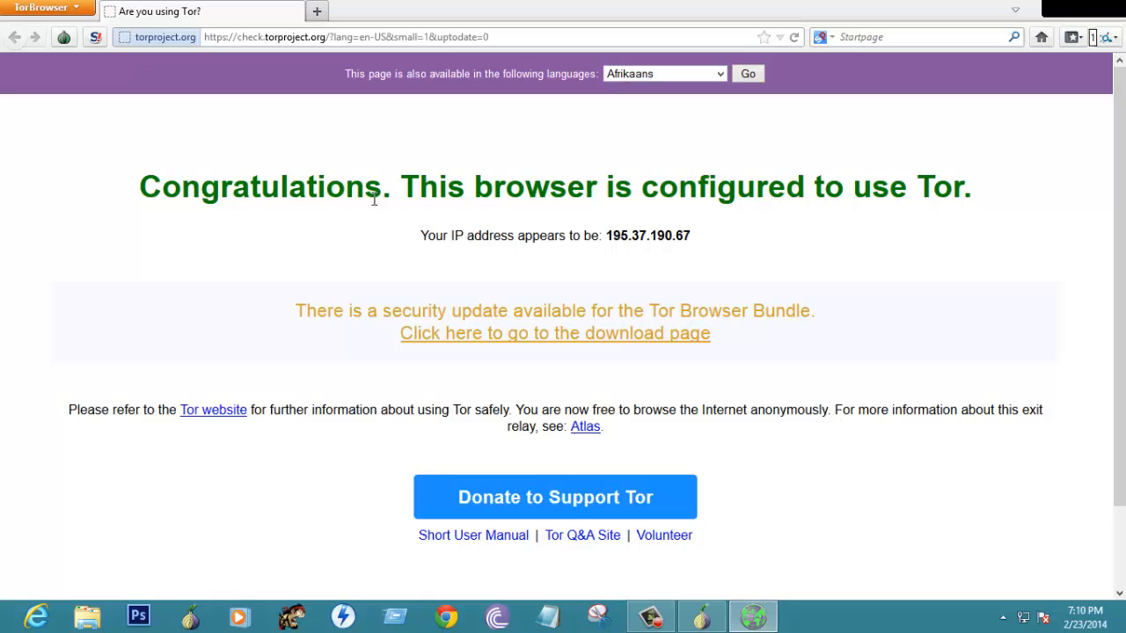
mouse_move(611, 237)
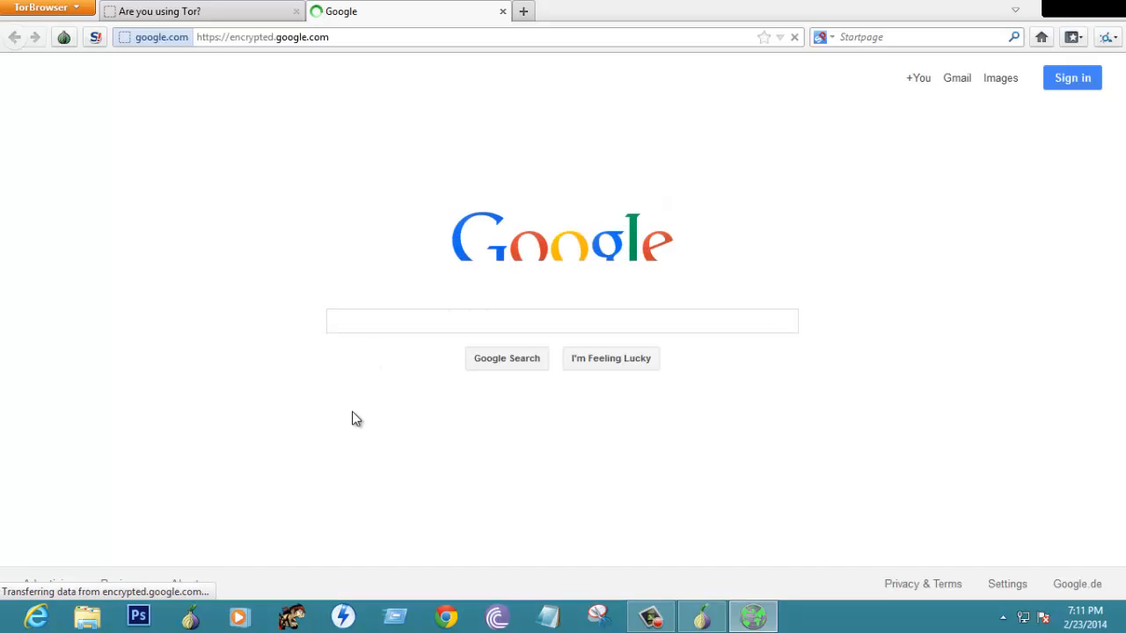
Search Google for 'apocalypse' and scroll down to the Merriam-Webster Online result
left_click(562, 321)
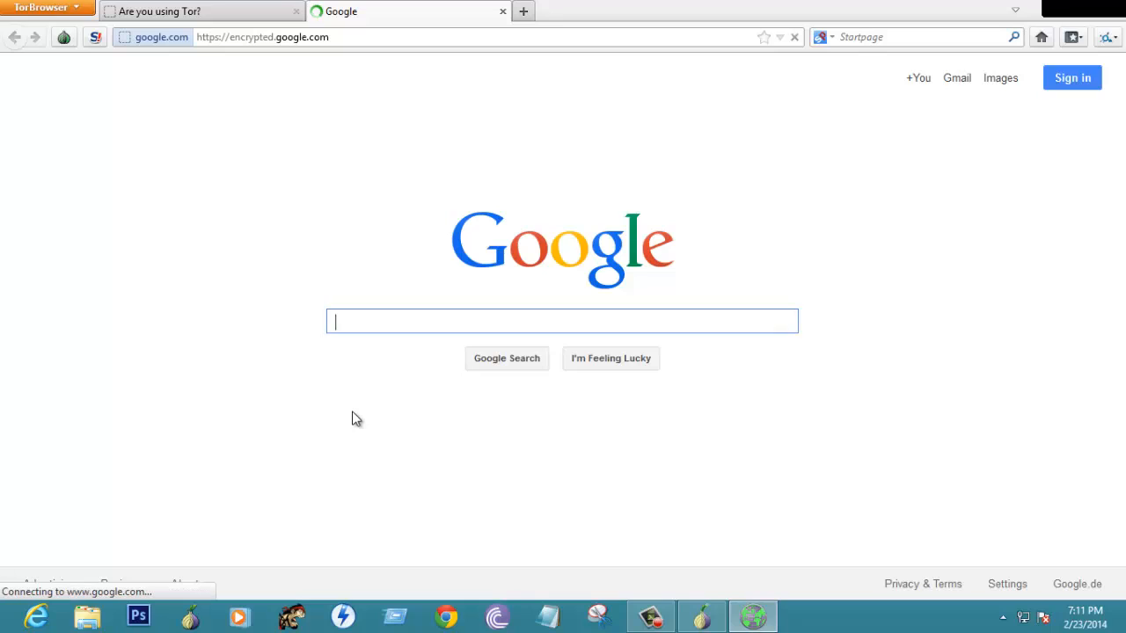
type("a")
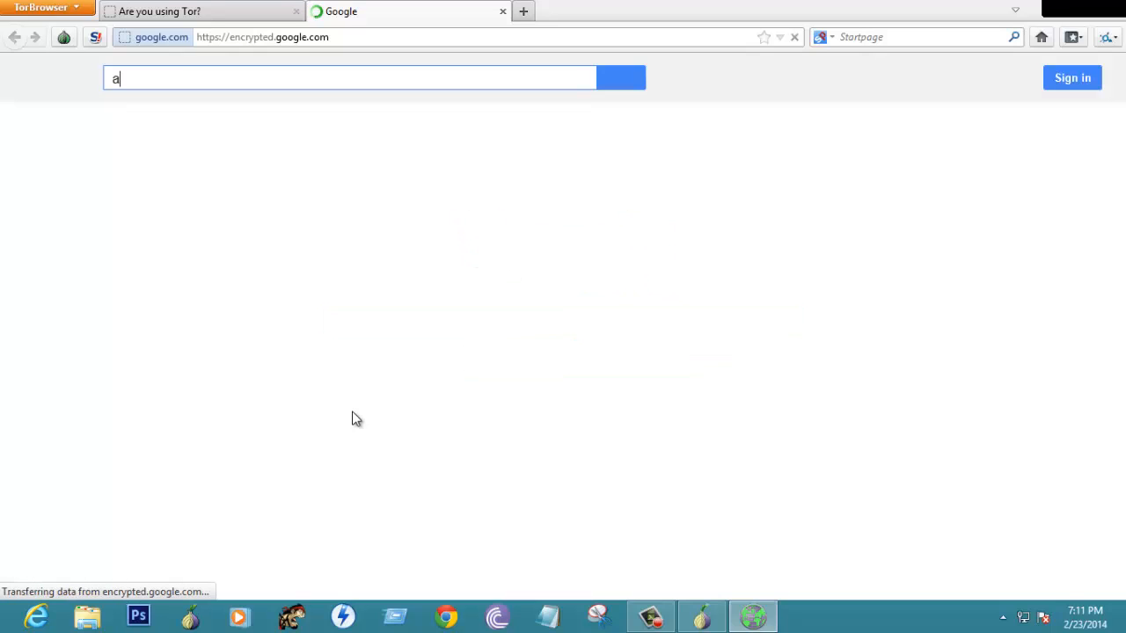
type("poca")
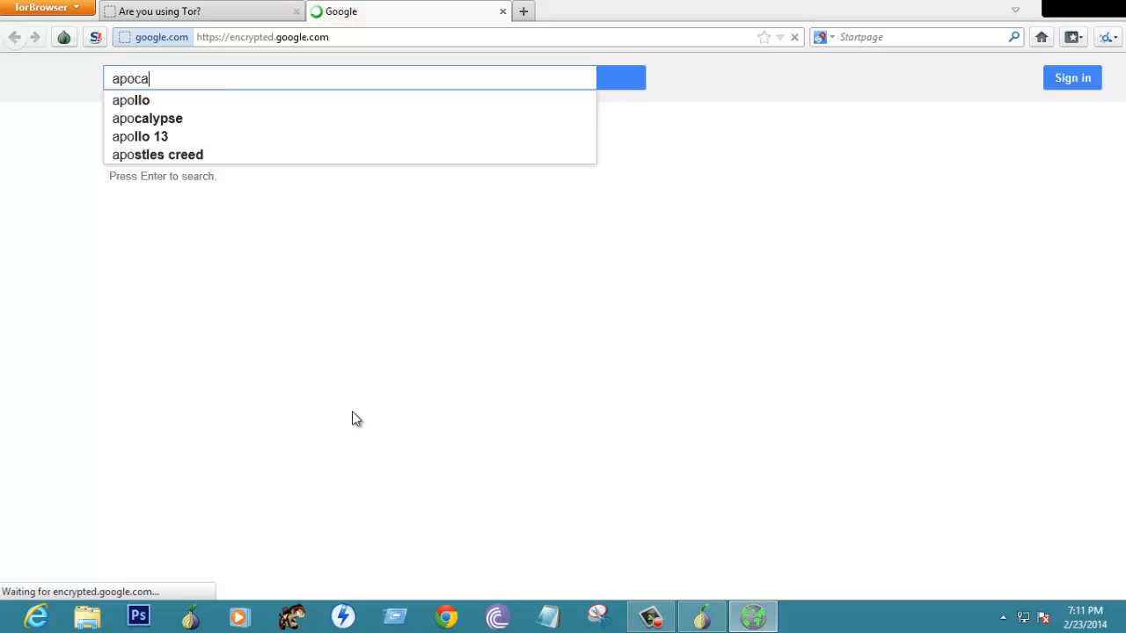
type("lypse")
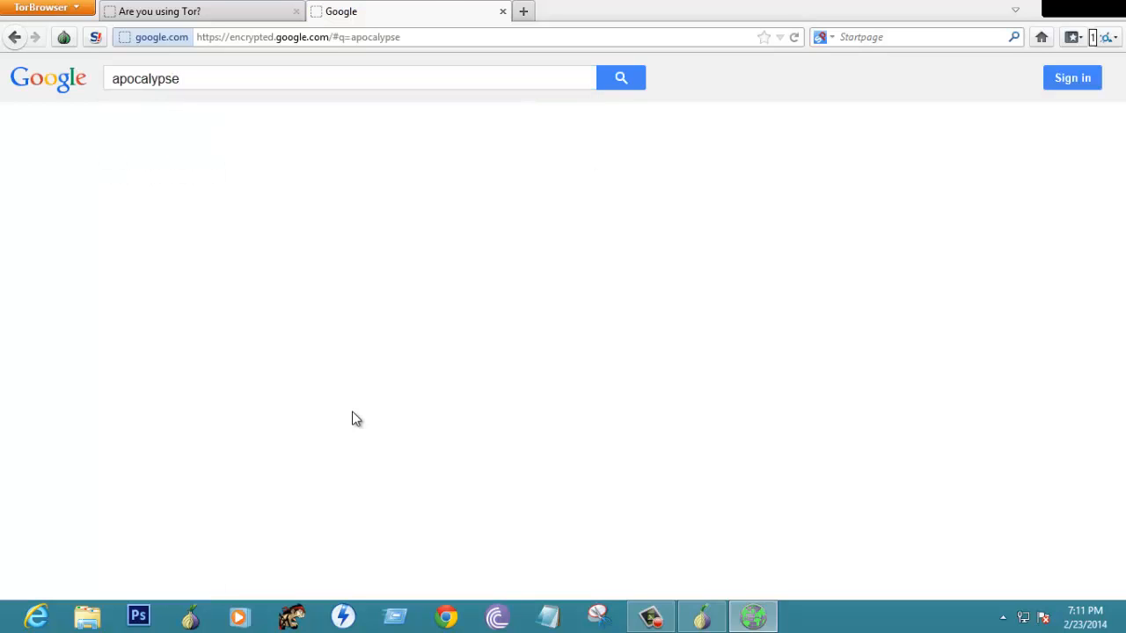
left_click(620, 78)
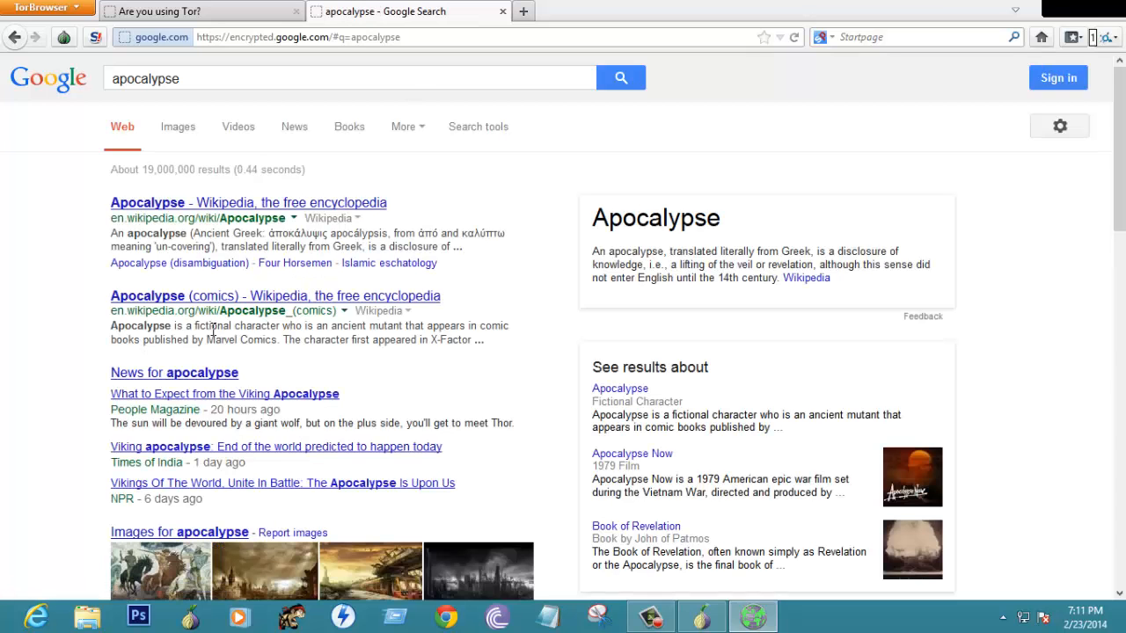
scroll("down", 3)
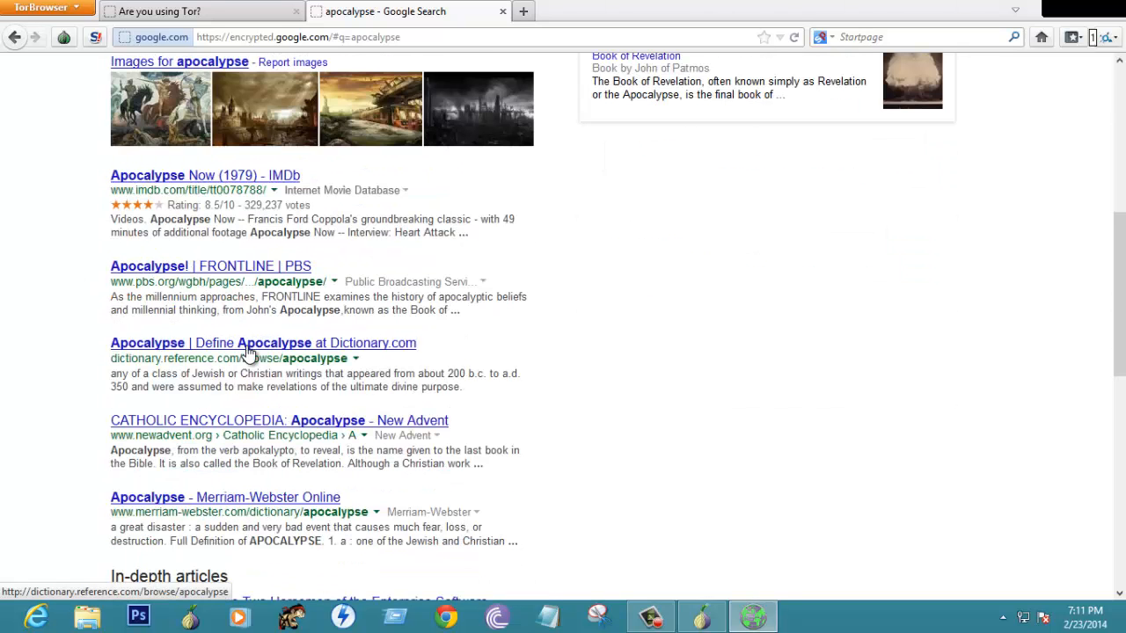
scroll("down", 3)
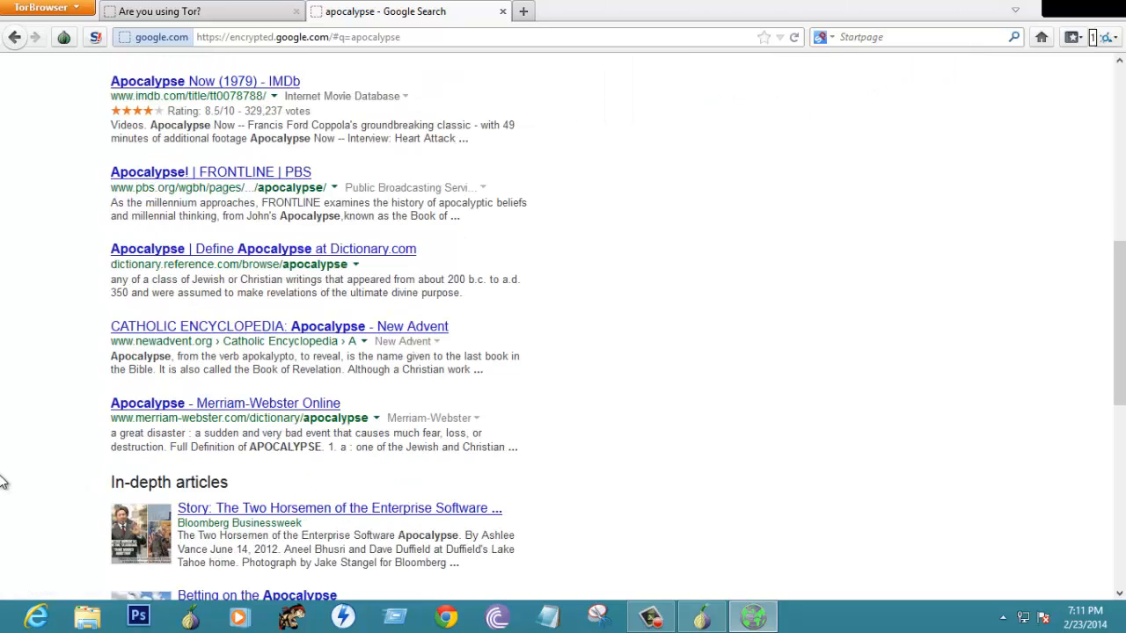
mouse_move(144, 416)
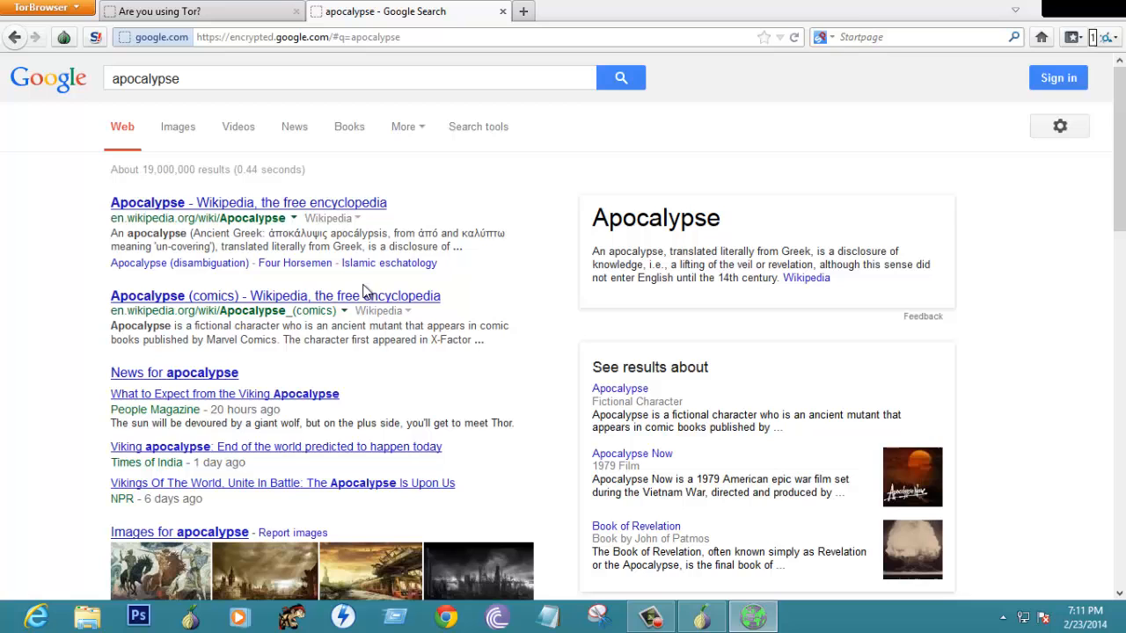
scroll("down", 3)
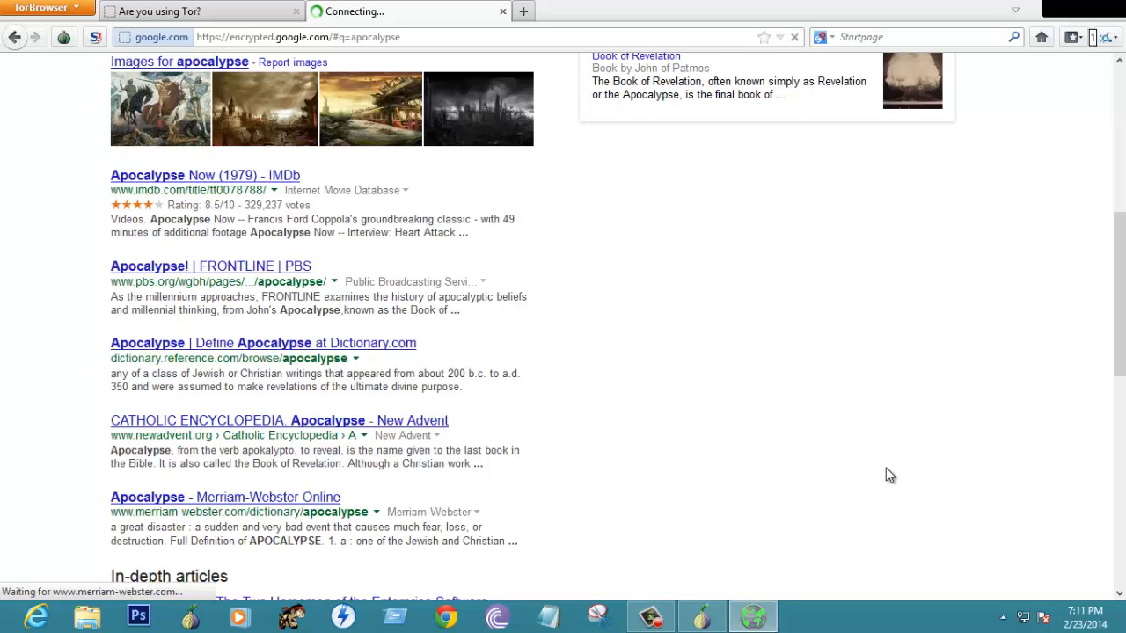
Open the 'Apocalypse - Merriam-Webster Online' search result
left_click(226, 497)
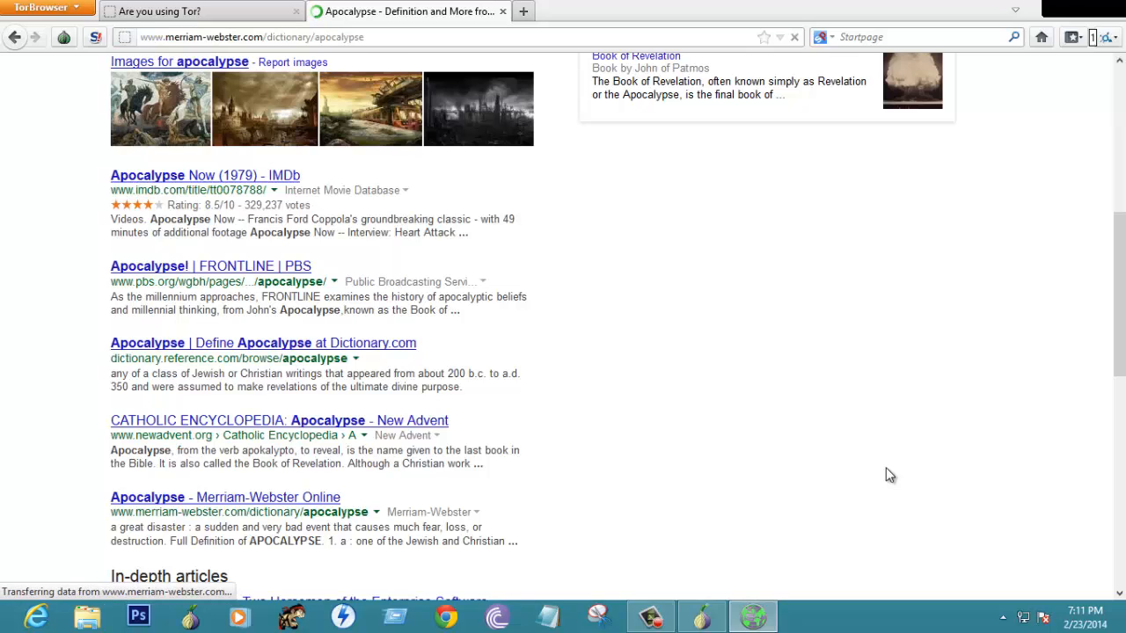
mouse_move(883, 482)
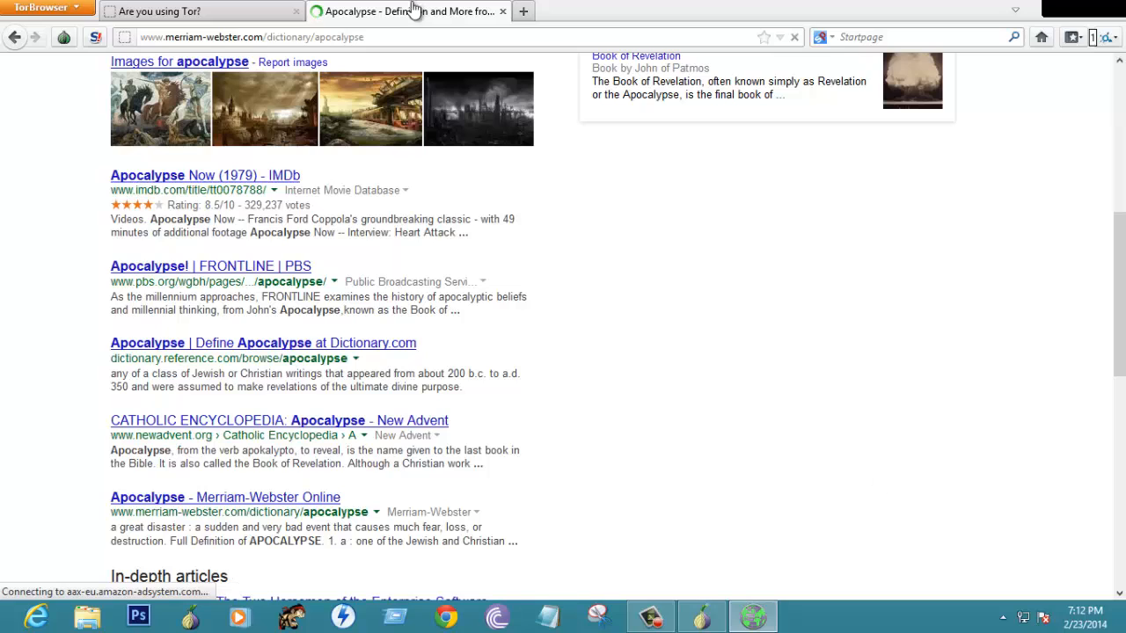
mouse_move(625, 425)
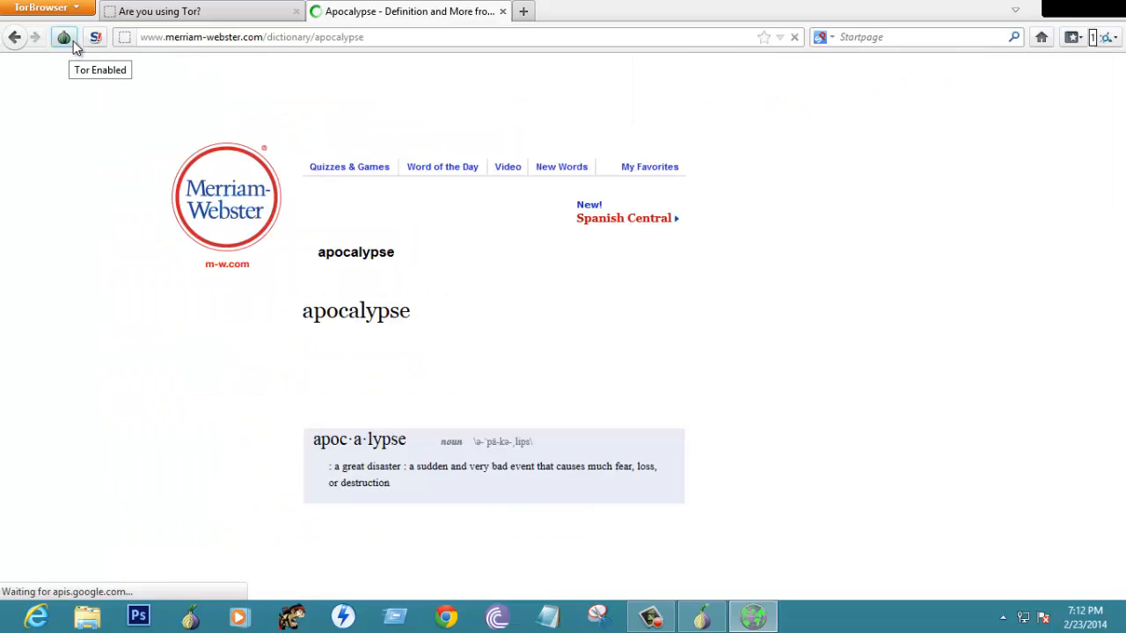
left_click(63, 37)
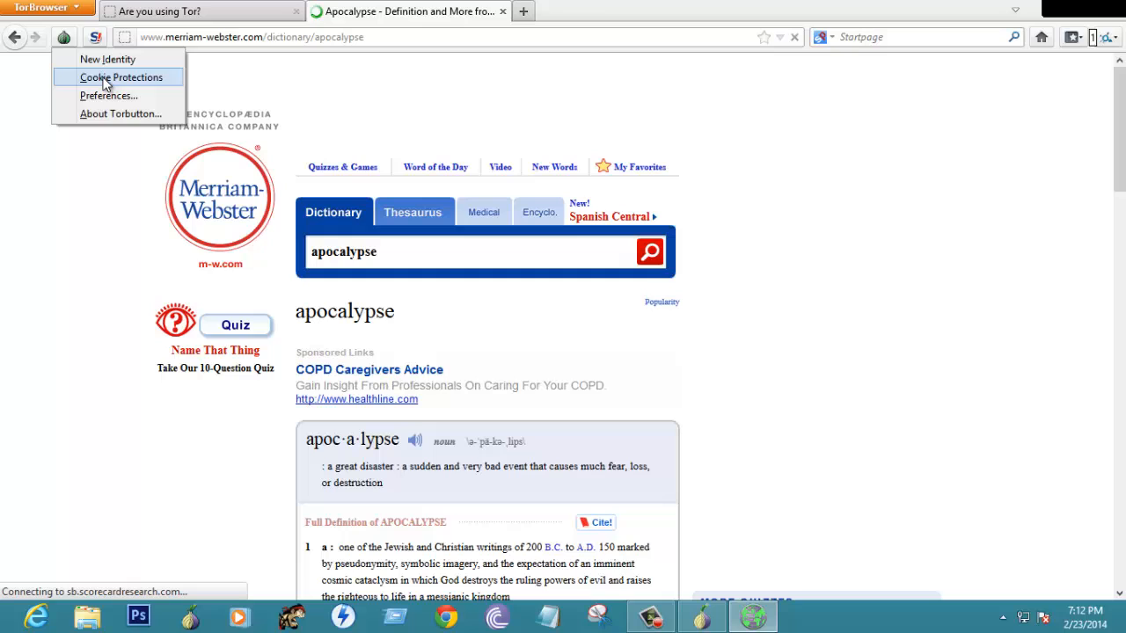
mouse_move(119, 113)
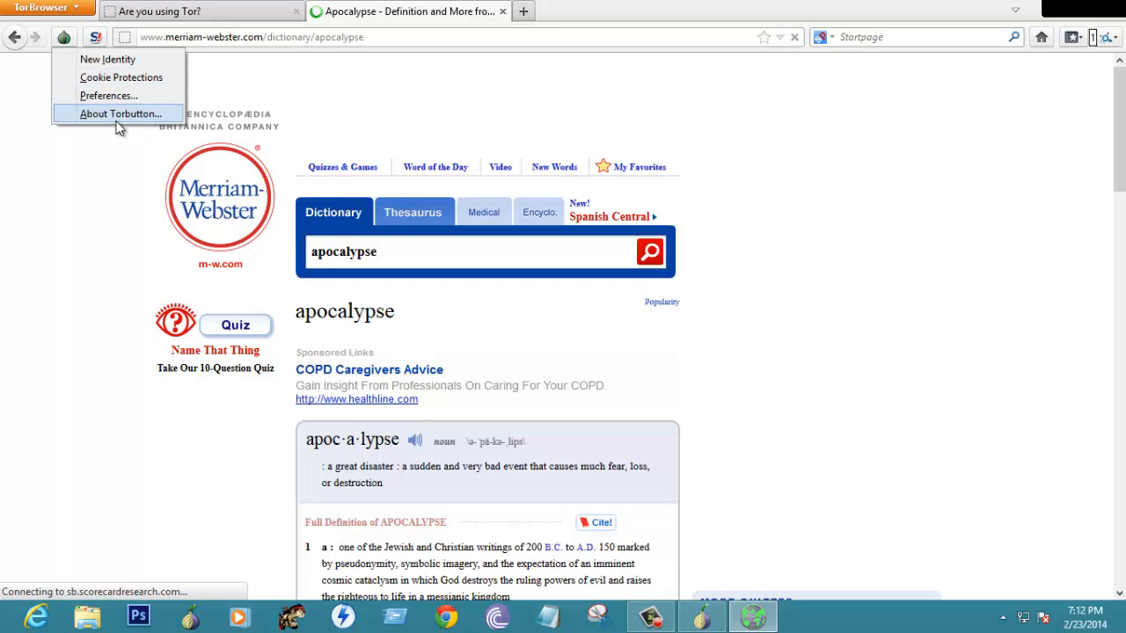
left_click(94, 37)
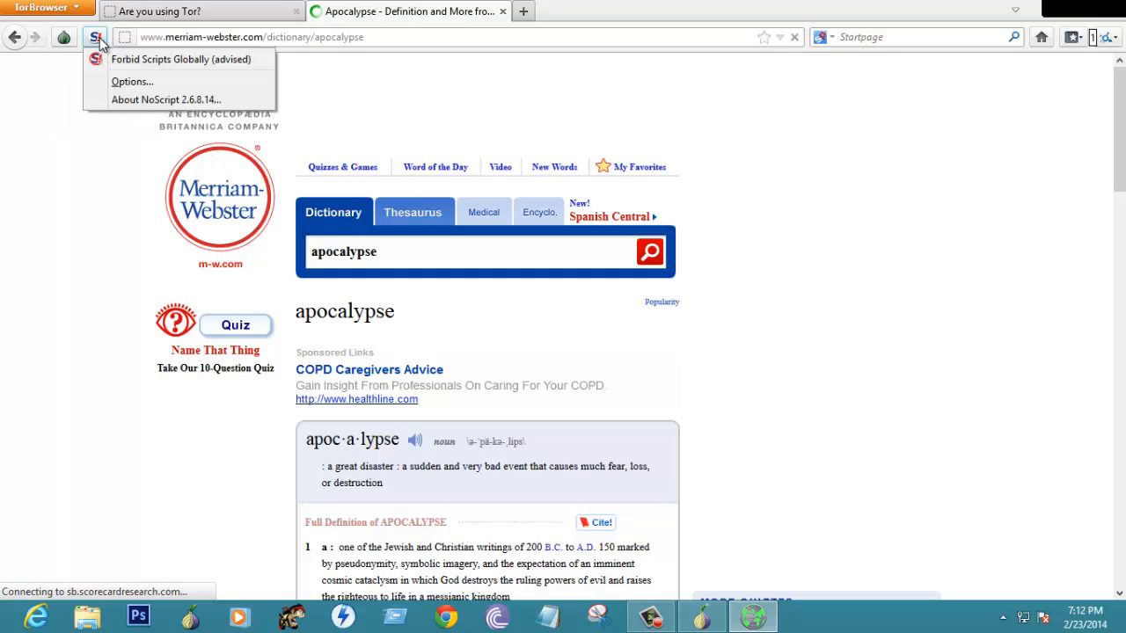
mouse_move(158, 59)
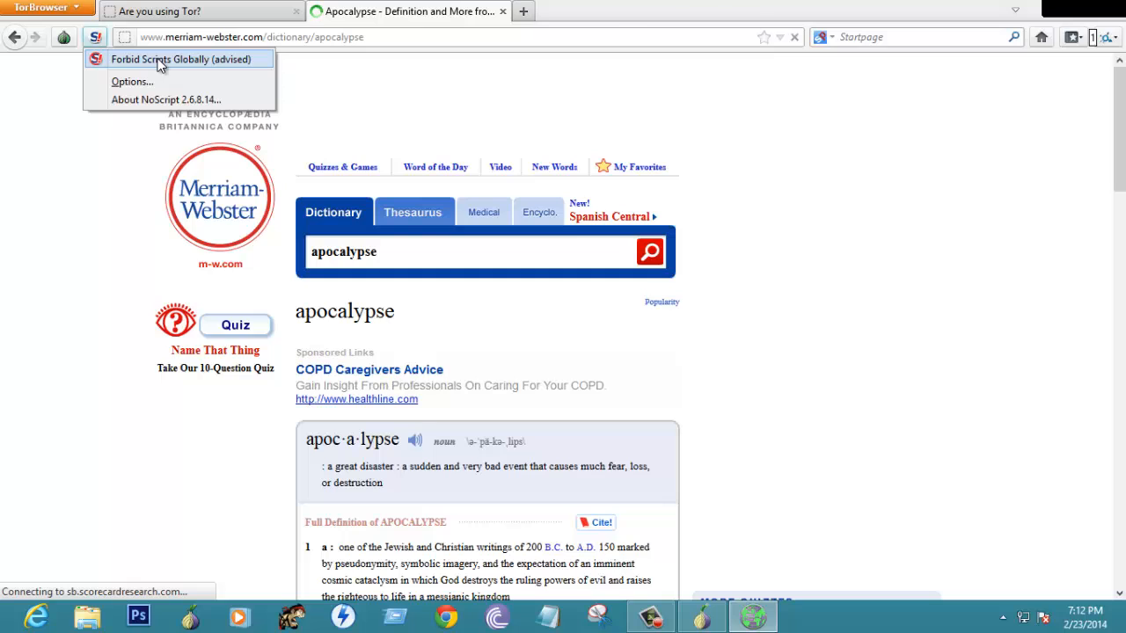
mouse_move(196, 70)
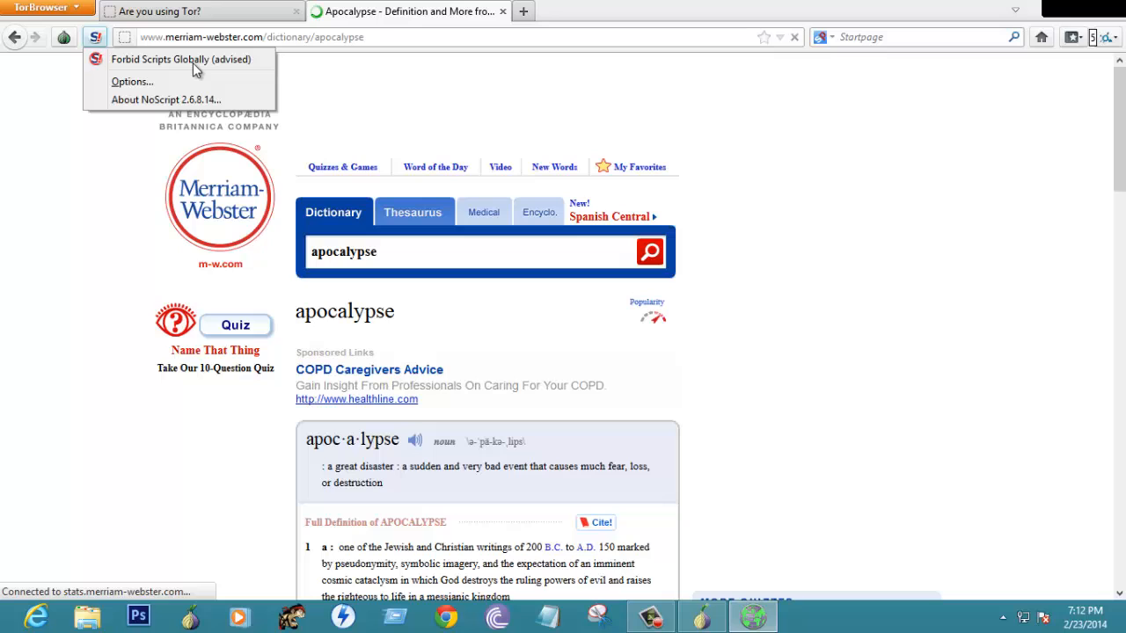
mouse_move(132, 81)
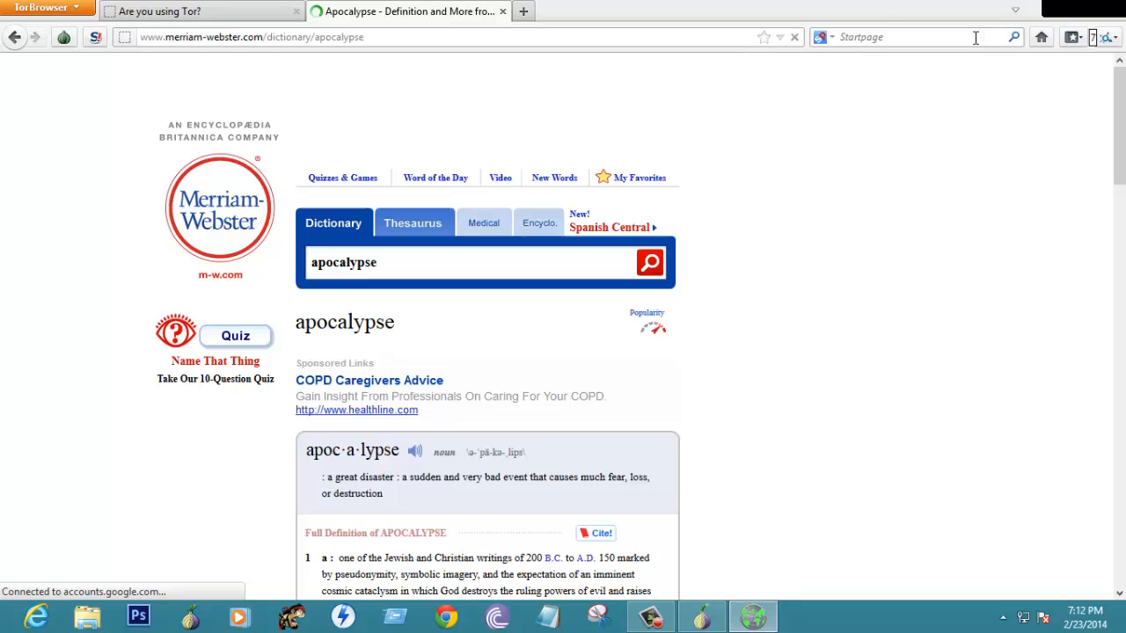
View the HTTPS Everywhere rules, then scroll down to the Browse and Seen & Heard sections
left_click(1107, 37)
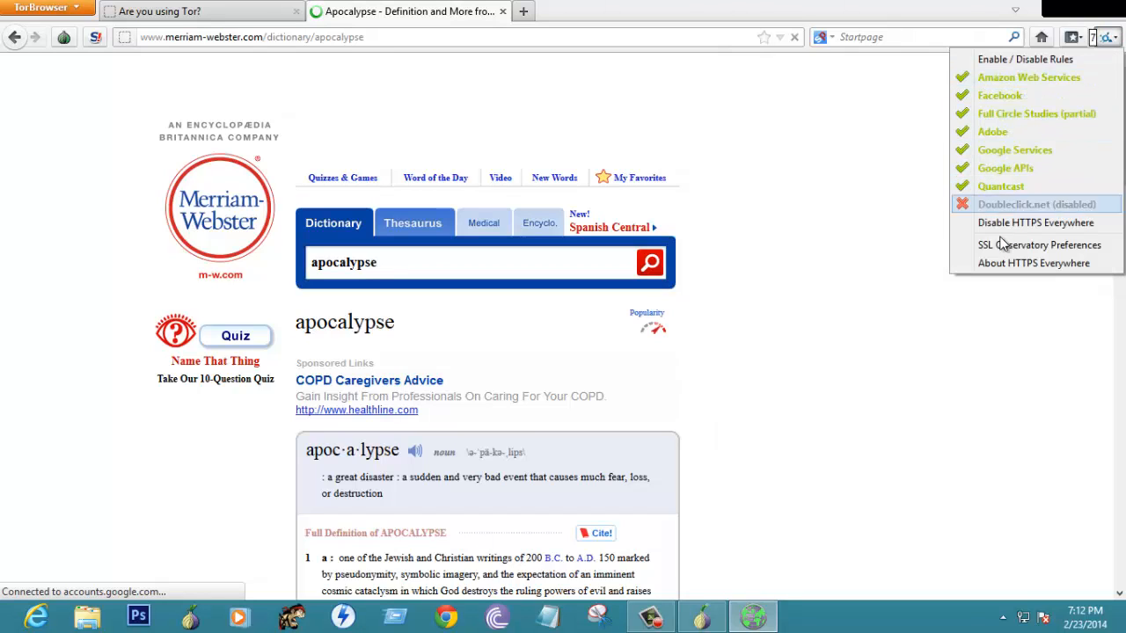
scroll("down", 3)
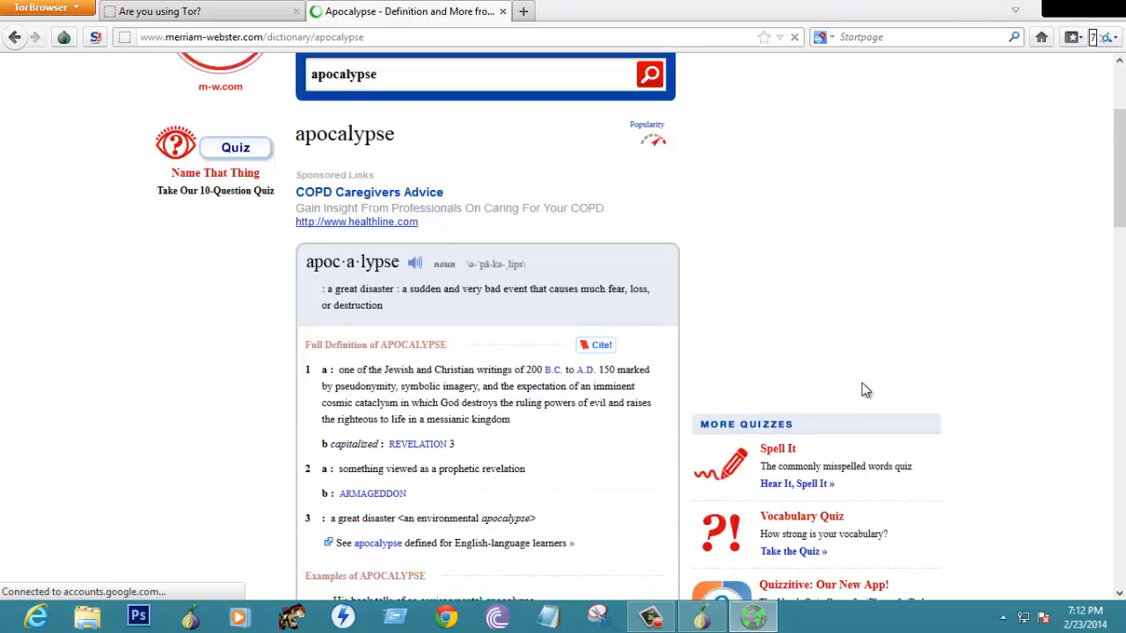
scroll("down", 3)
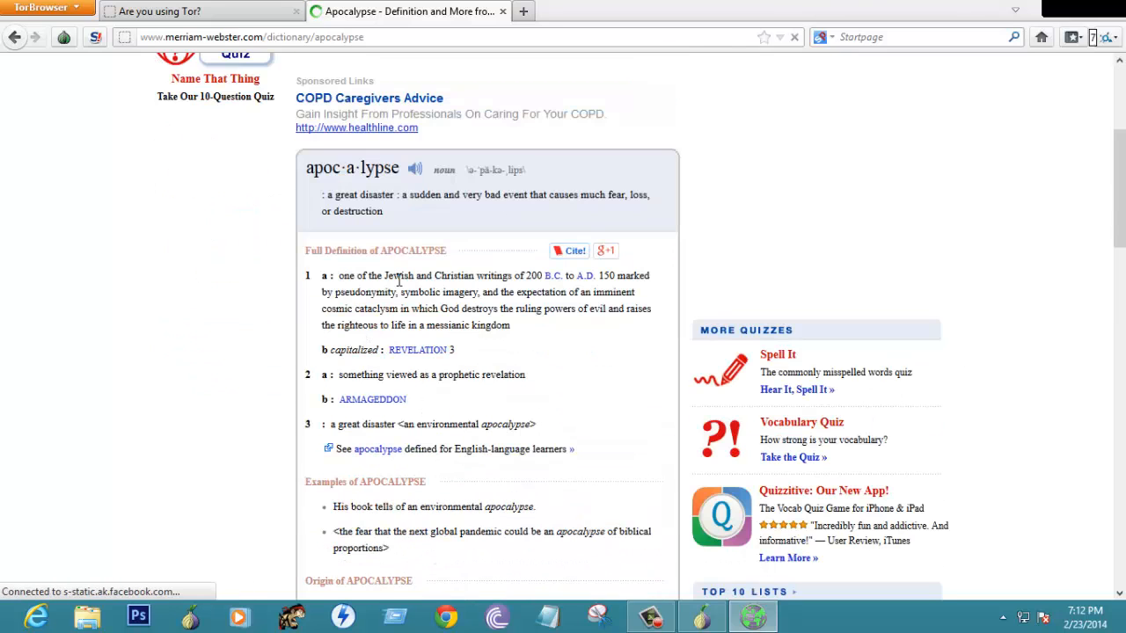
scroll("down", 3)
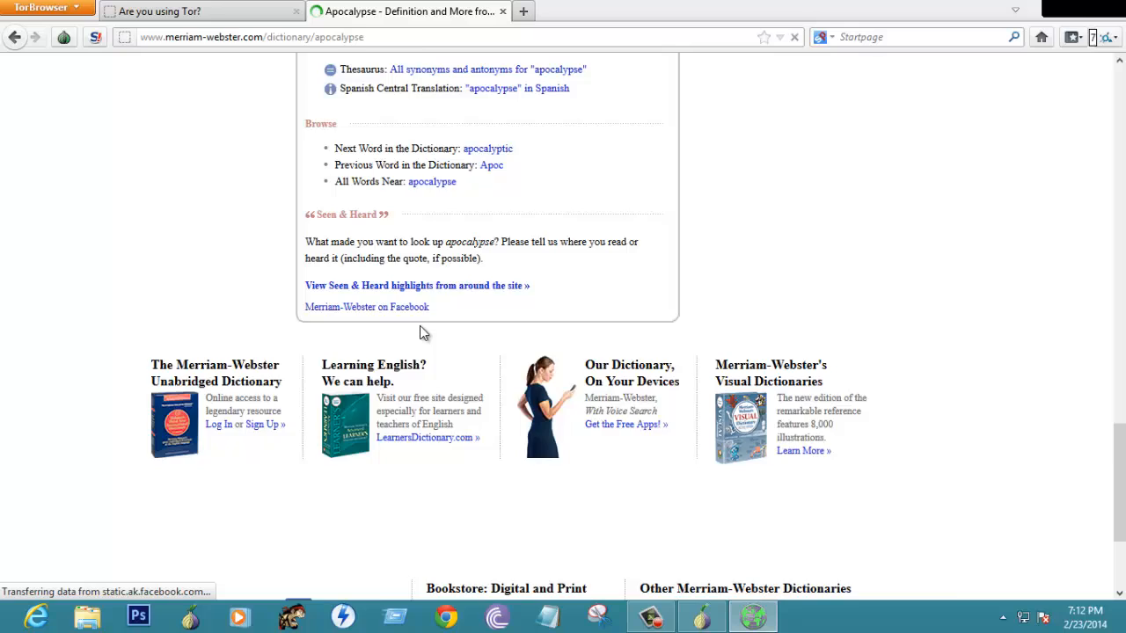